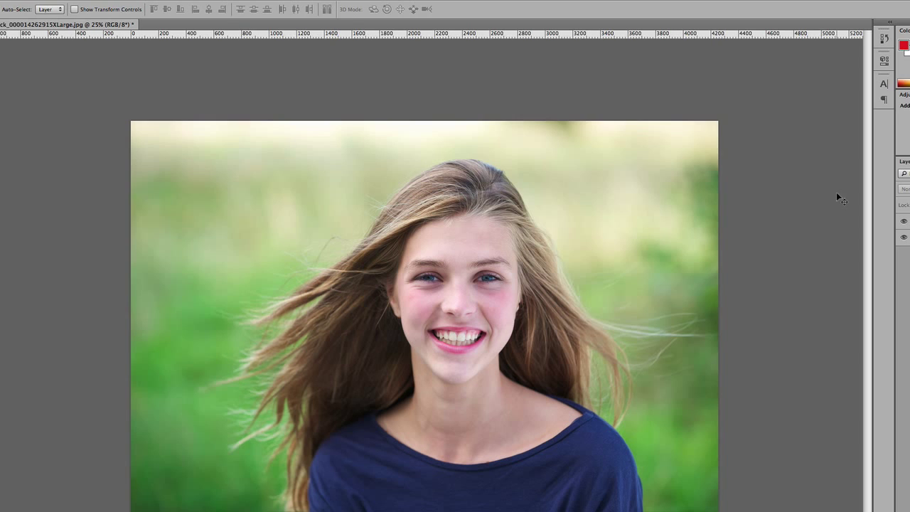
- Duplicate the Background layer with Ctrl+J, ready to change its blend mode
{"action": "key", "text": "ctrl+j"}
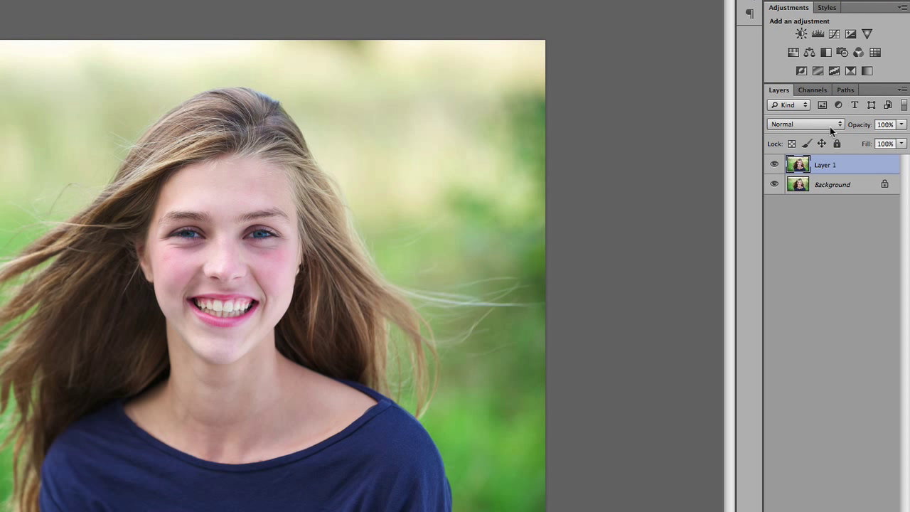
{"action": "left_click", "coordinate": [803, 125]}
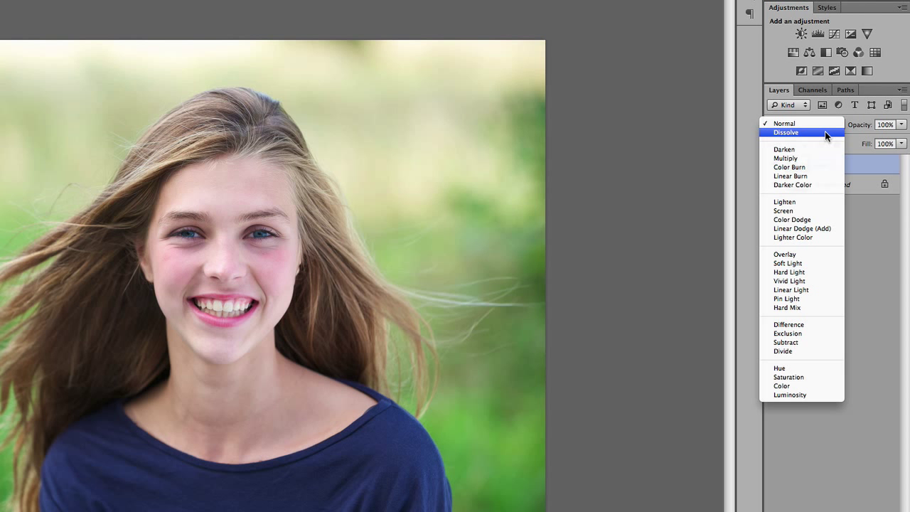
- Cycle the duplicate layer through Dissolve, Multiply and Color Burn blending
{"action": "left_click", "coordinate": [784, 132]}
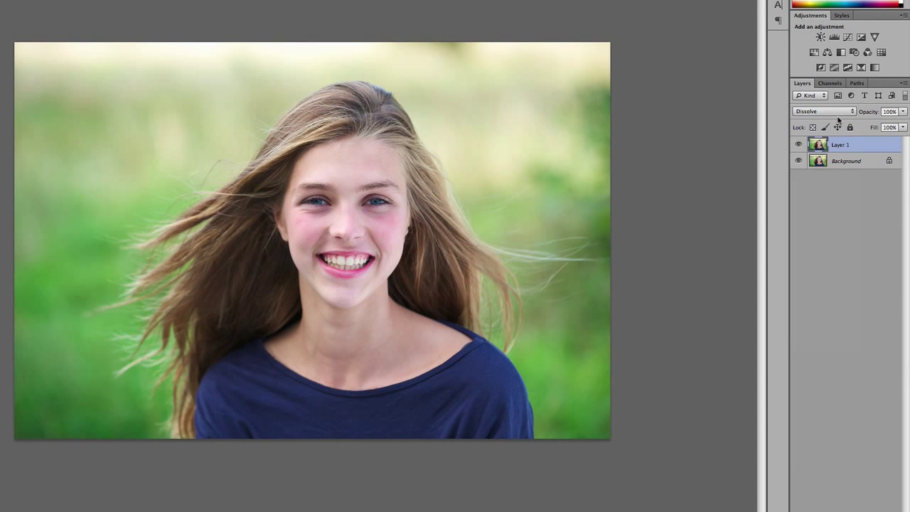
{"action": "left_click", "coordinate": [824, 111]}
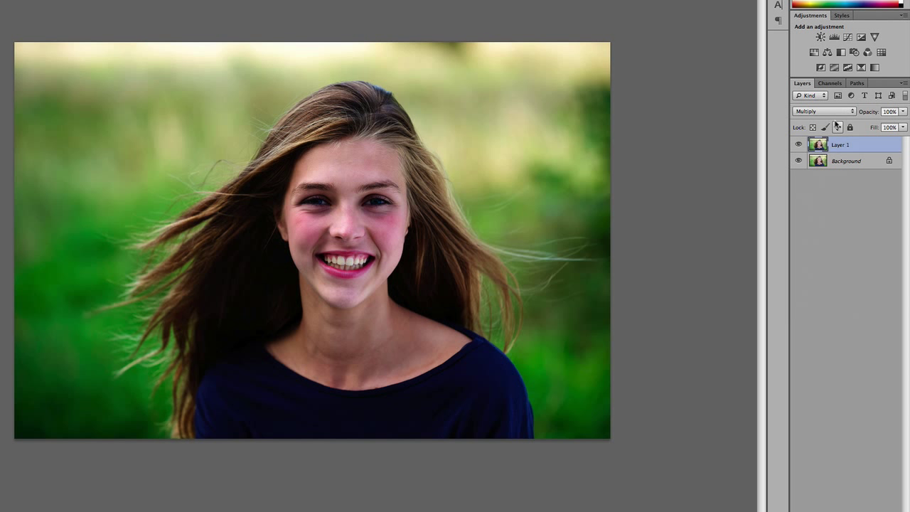
{"action": "mouse_move", "coordinate": [426, 233]}
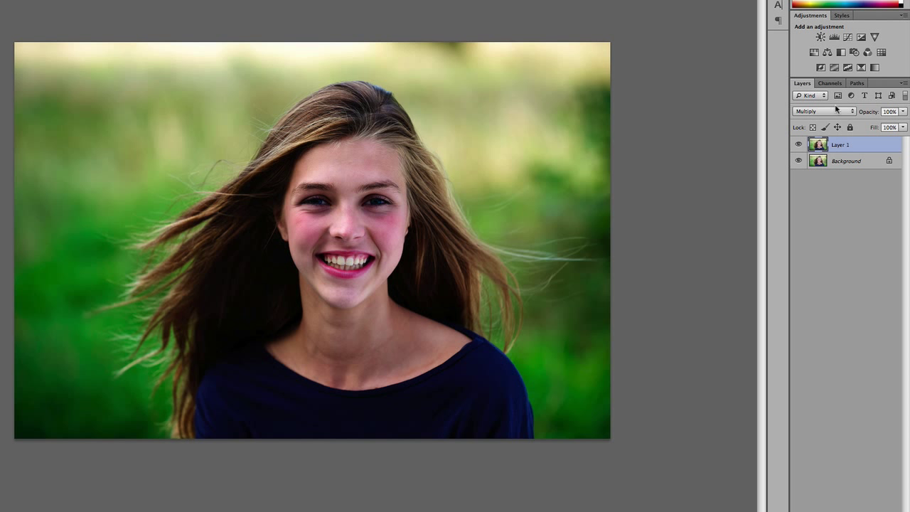
{"action": "left_click", "coordinate": [813, 111]}
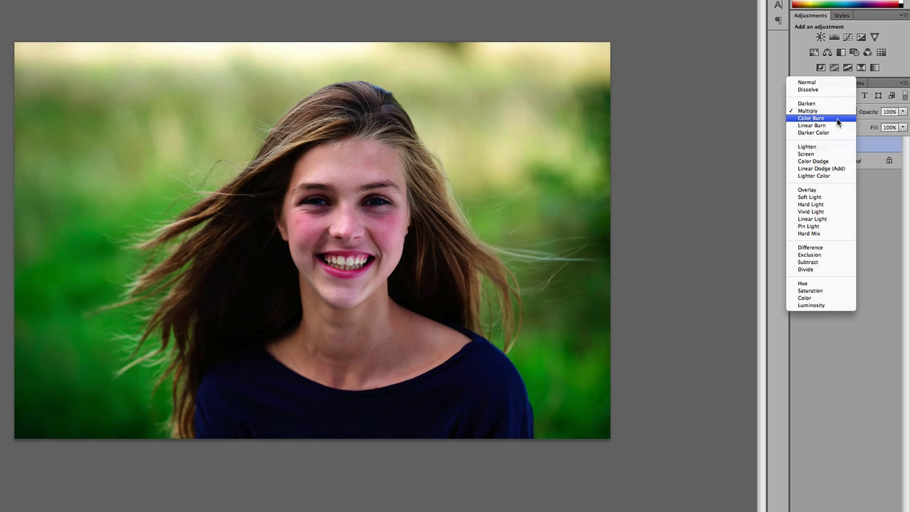
{"action": "left_click", "coordinate": [810, 118]}
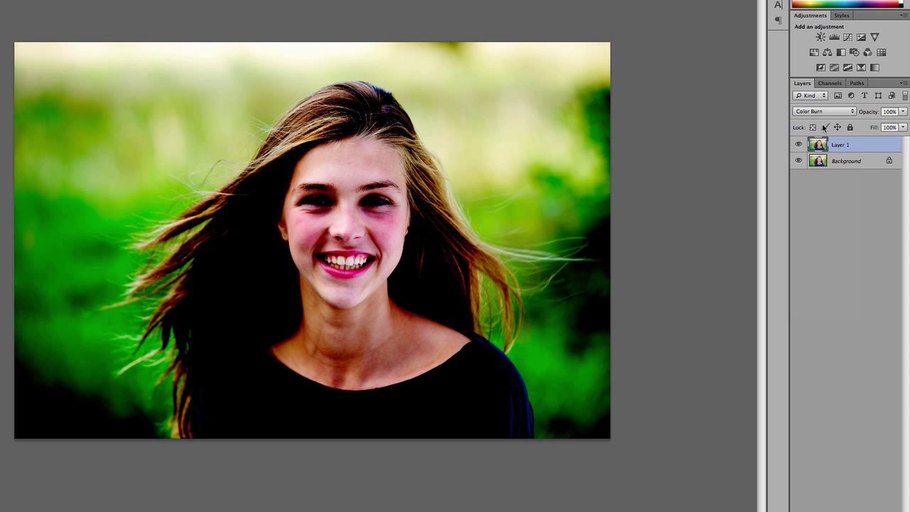
{"action": "mouse_move", "coordinate": [826, 128]}
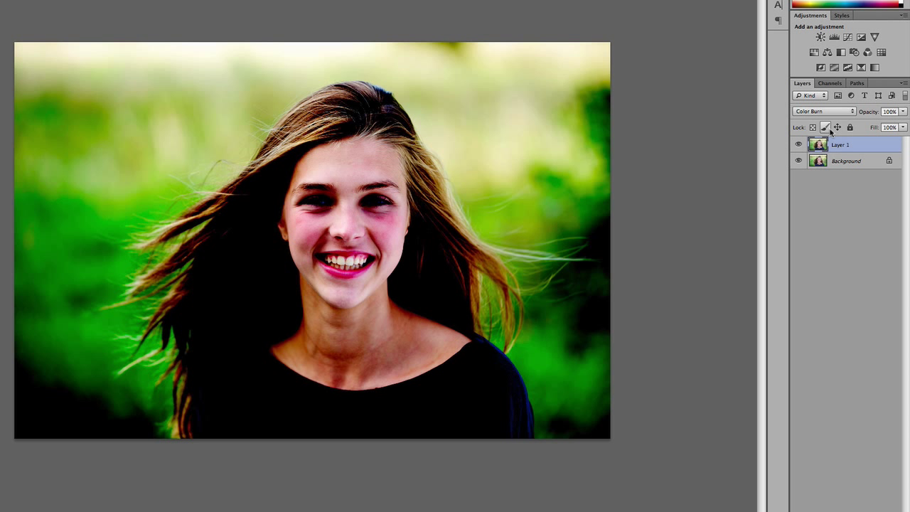
{"action": "mouse_move", "coordinate": [841, 117]}
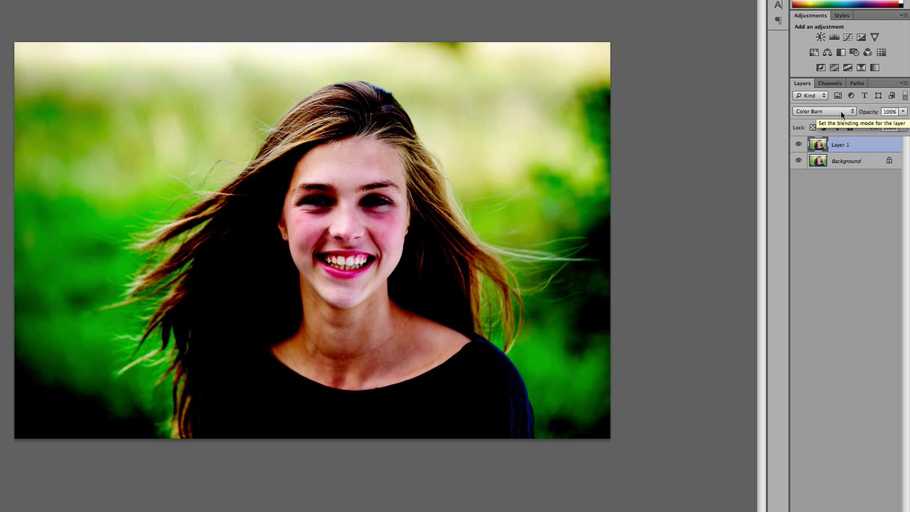
- Try Linear Burn and Lighten, then leave the layer on Color Dodge
{"action": "left_click", "coordinate": [824, 111]}
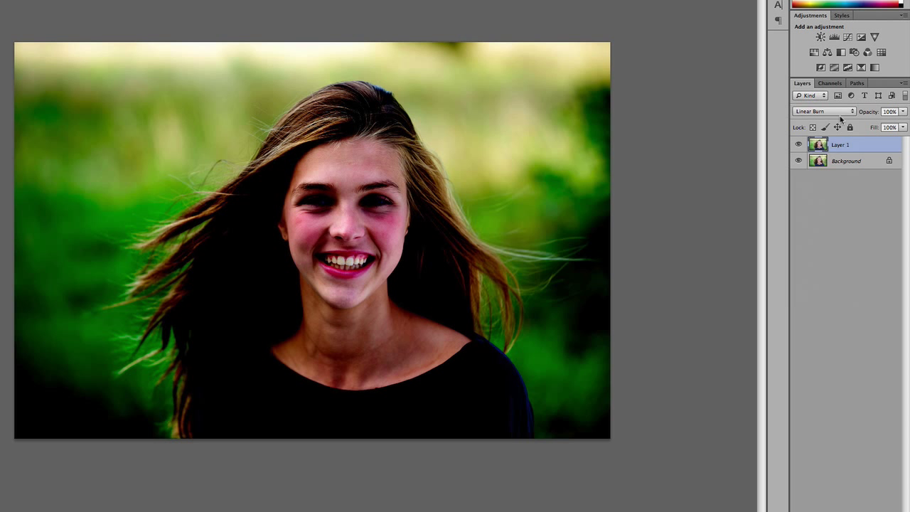
{"action": "left_click", "coordinate": [824, 111]}
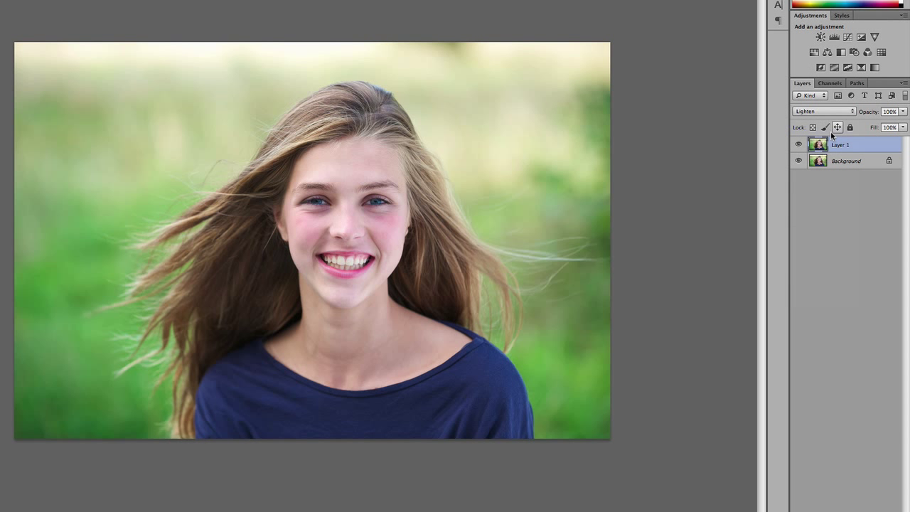
{"action": "left_click", "coordinate": [823, 110]}
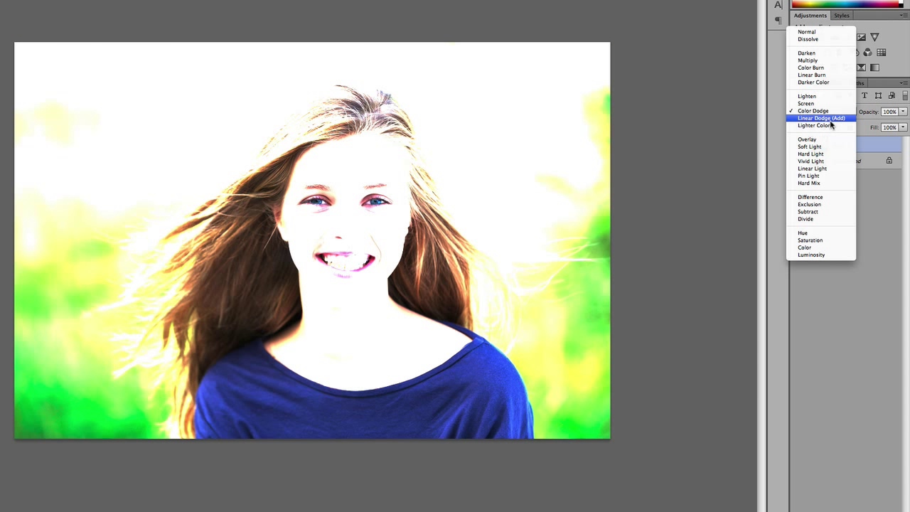
{"action": "left_click", "coordinate": [813, 110]}
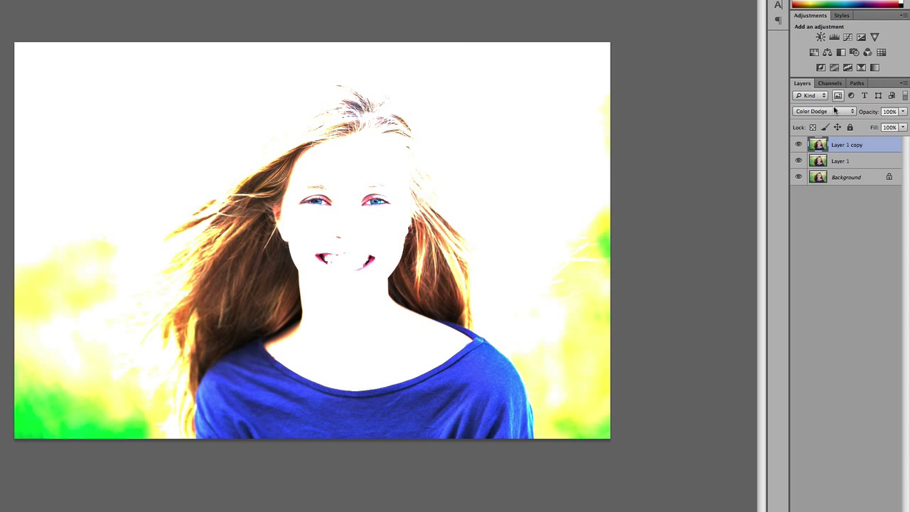
- Give the first duplicate layer Soft Light blending for a natural look
{"action": "left_click", "coordinate": [822, 111]}
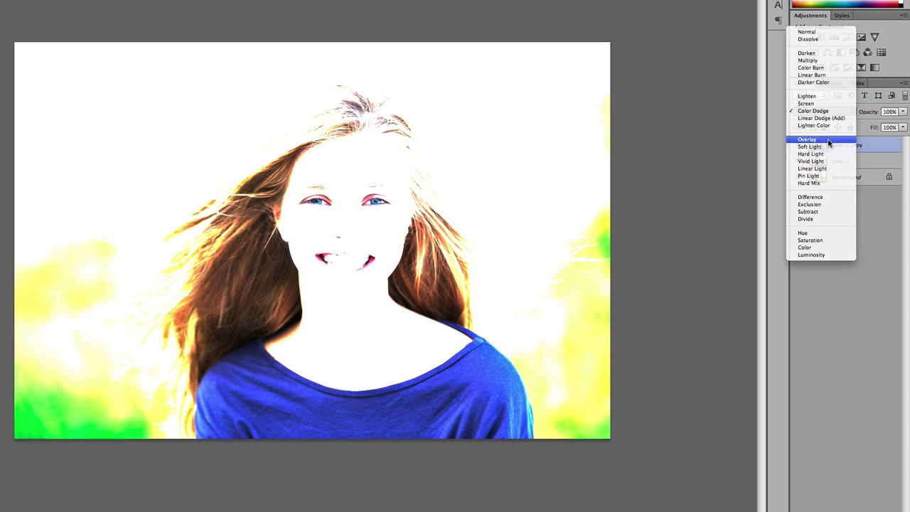
{"action": "left_click", "coordinate": [807, 139]}
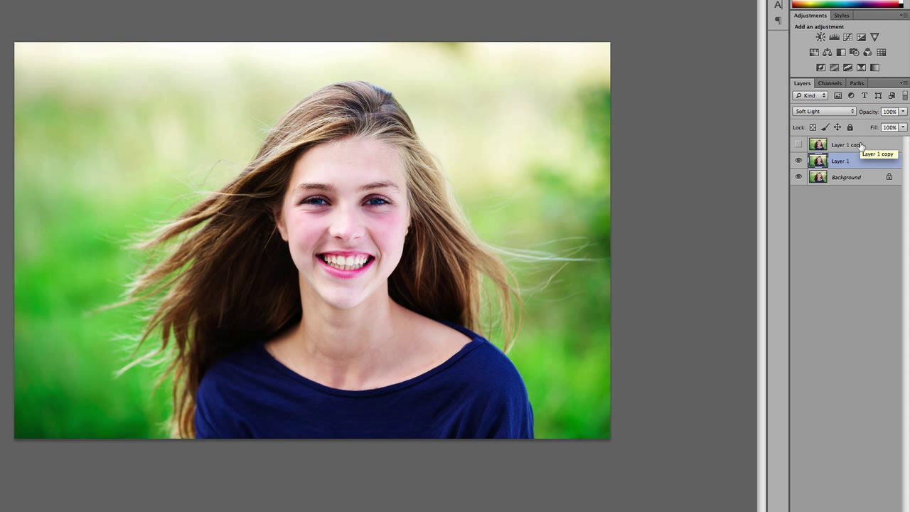
- Try Vivid Light on Layer 1, then settle on Exclusion for inverted colours
{"action": "left_click", "coordinate": [838, 159]}
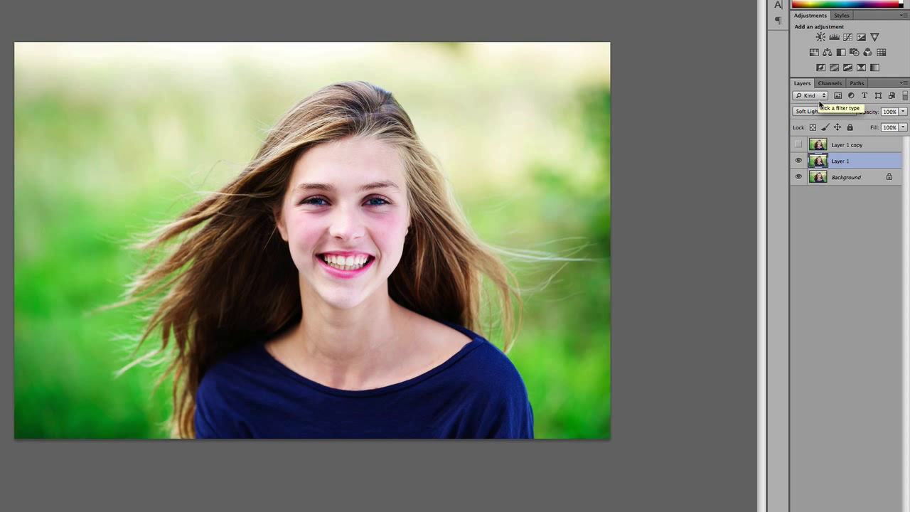
{"action": "left_click", "coordinate": [809, 111]}
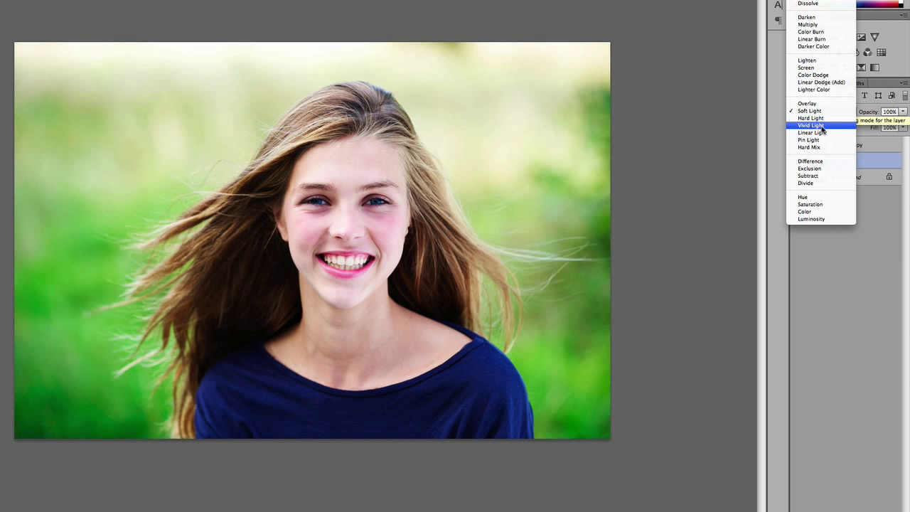
{"action": "left_click", "coordinate": [810, 125]}
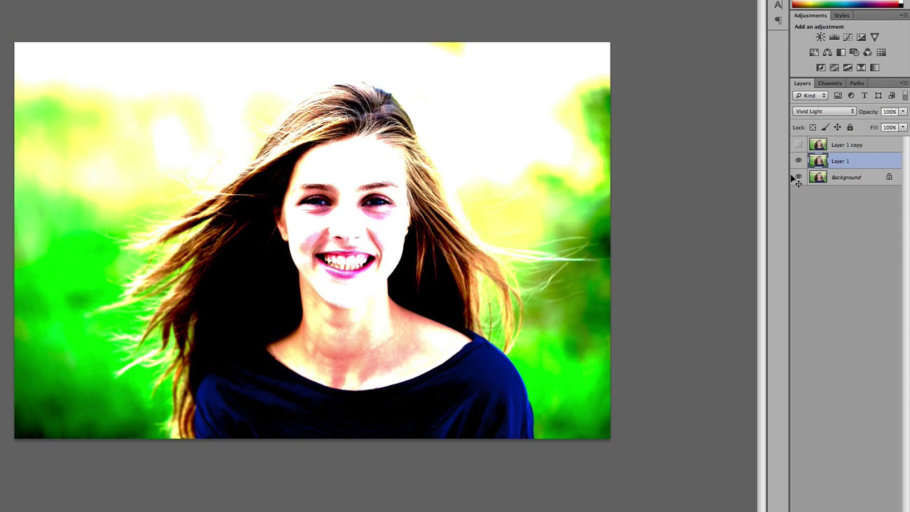
{"action": "left_click", "coordinate": [823, 110]}
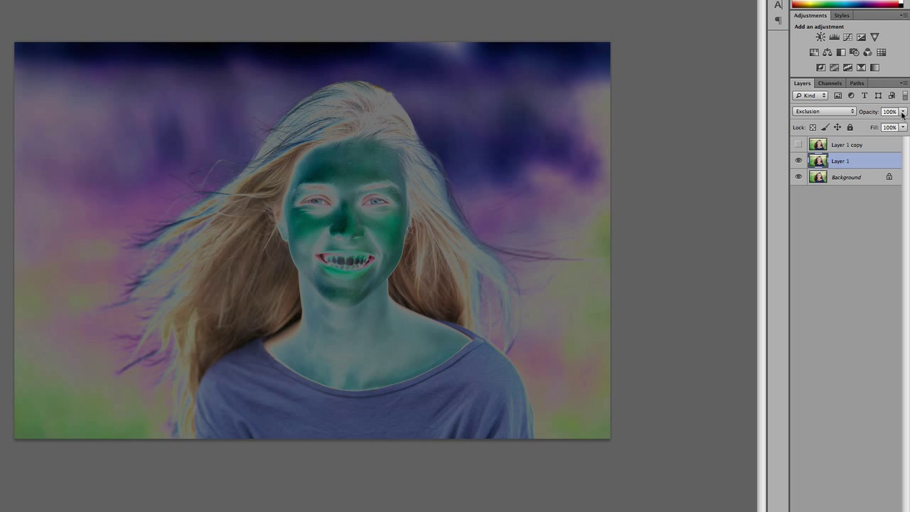
- Lower Layer 1's opacity to about 13% so Exclusion only faintly tints the portrait
{"action": "left_click_drag", "start_coordinate": [902, 111], "coordinate": [881, 125]}
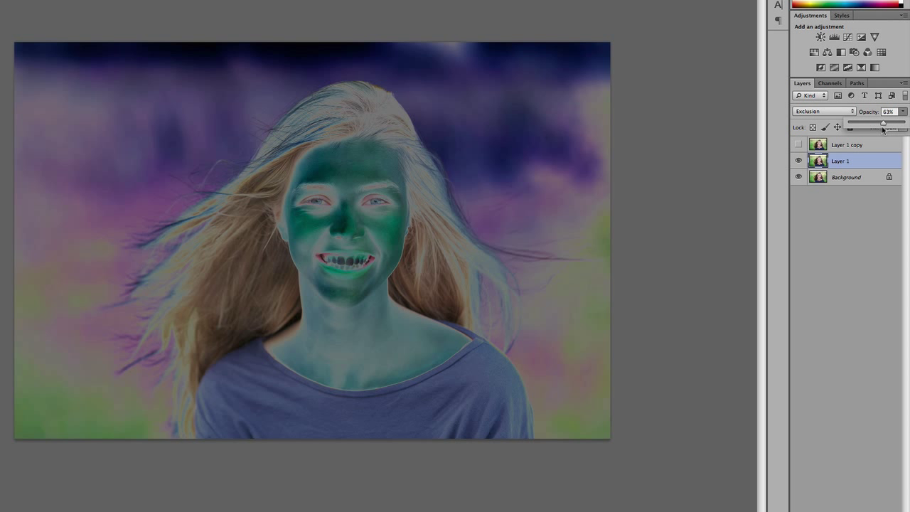
{"action": "left_click_drag", "start_coordinate": [882, 122], "coordinate": [864, 122]}
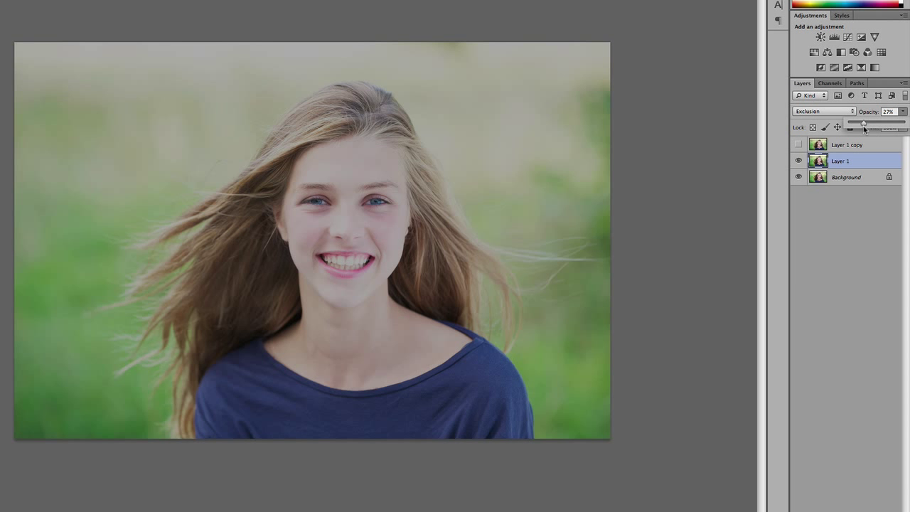
{"action": "left_click_drag", "start_coordinate": [862, 123], "coordinate": [867, 124]}
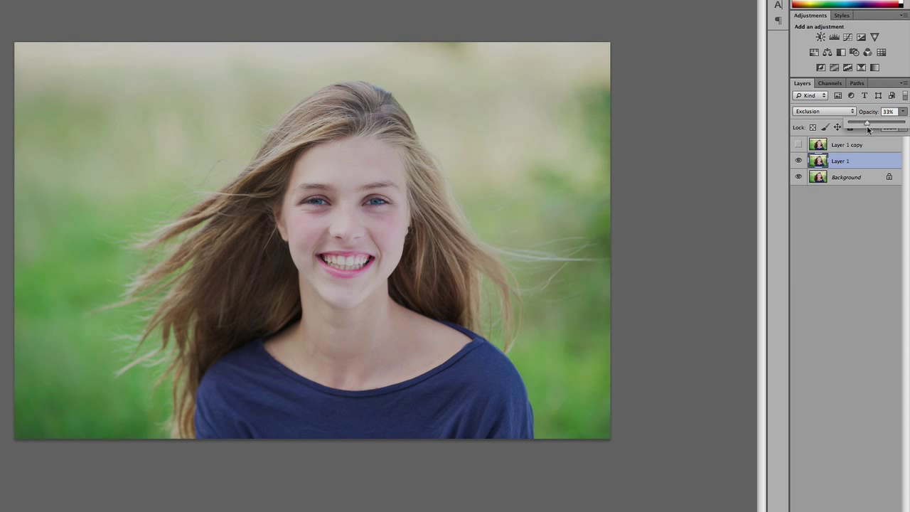